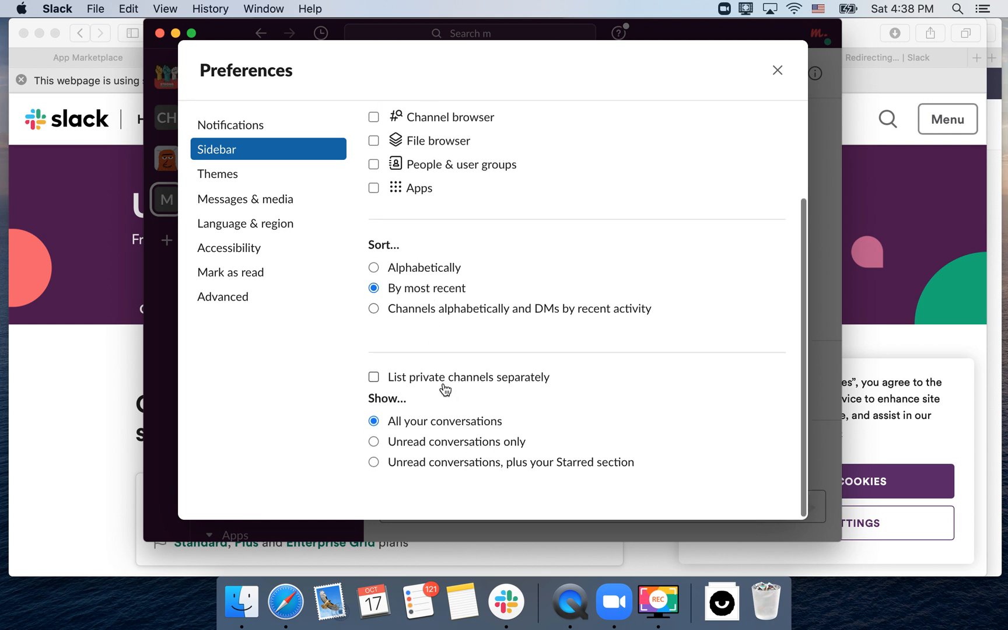
Switch to the Safari Help Center article on custom sidebar sections and read 'What to expect'.
{"action": "left_click", "coordinate": [777, 70]}
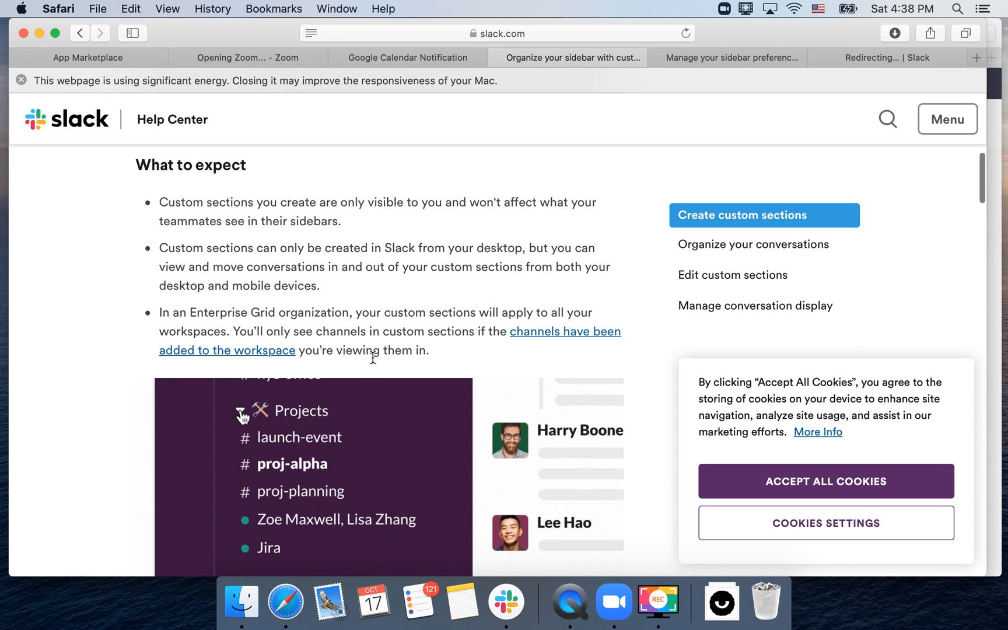
{"action": "scroll", "scroll_direction": "down", "scroll_amount": 3}
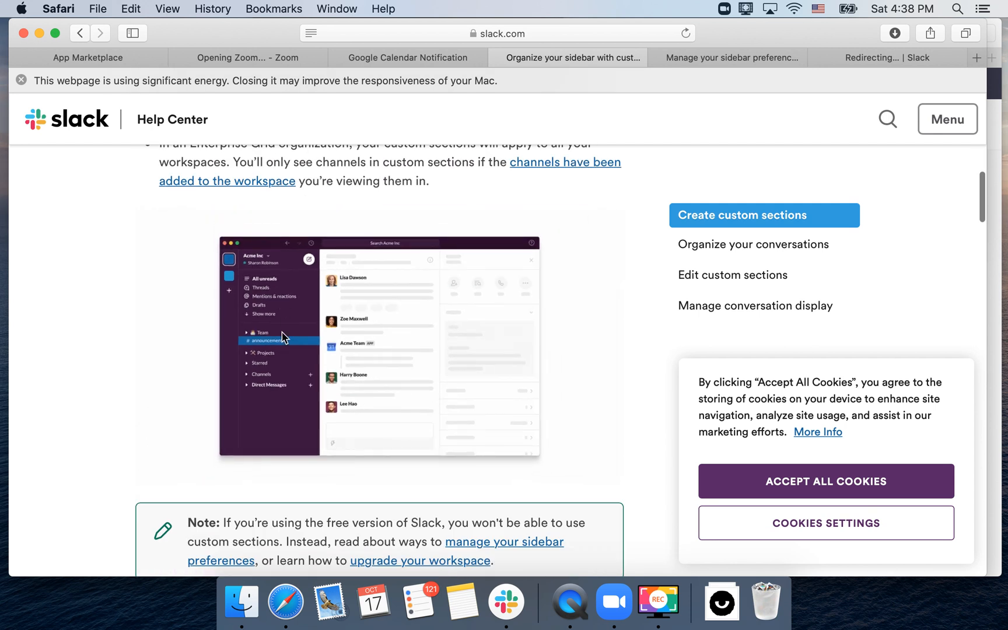